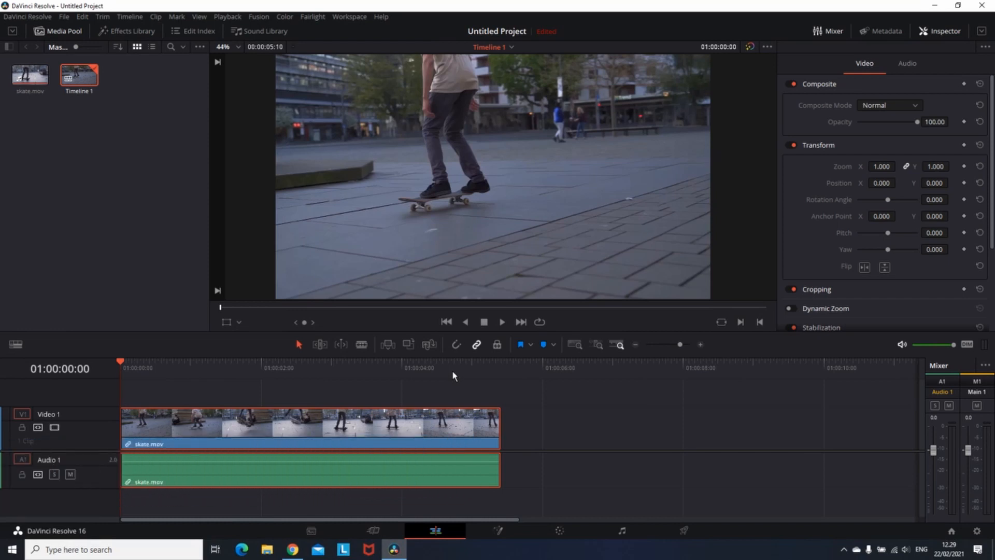
mouse_move(456, 375)
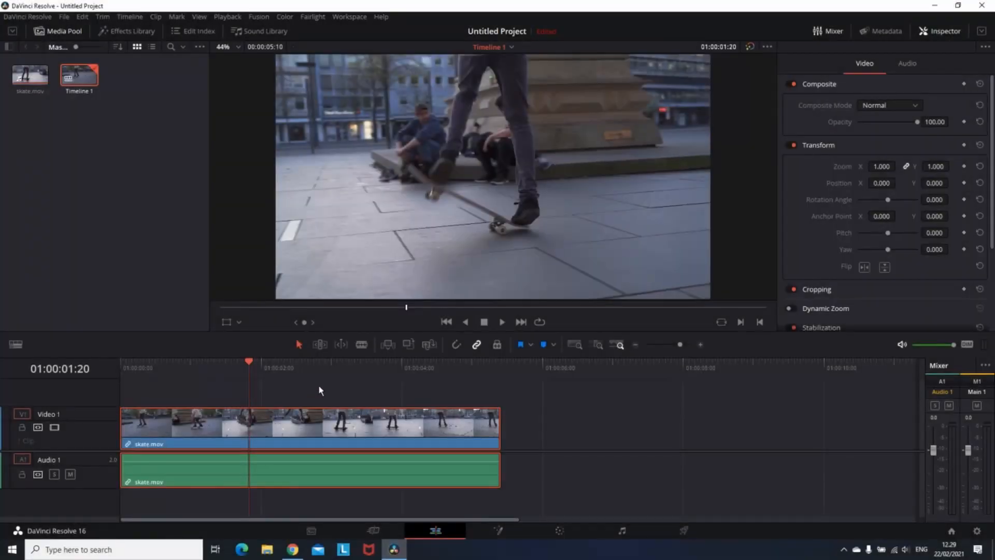
Enable Retime Controls on skate.mov and add two speed points at different playhead positions
right_click(311, 425)
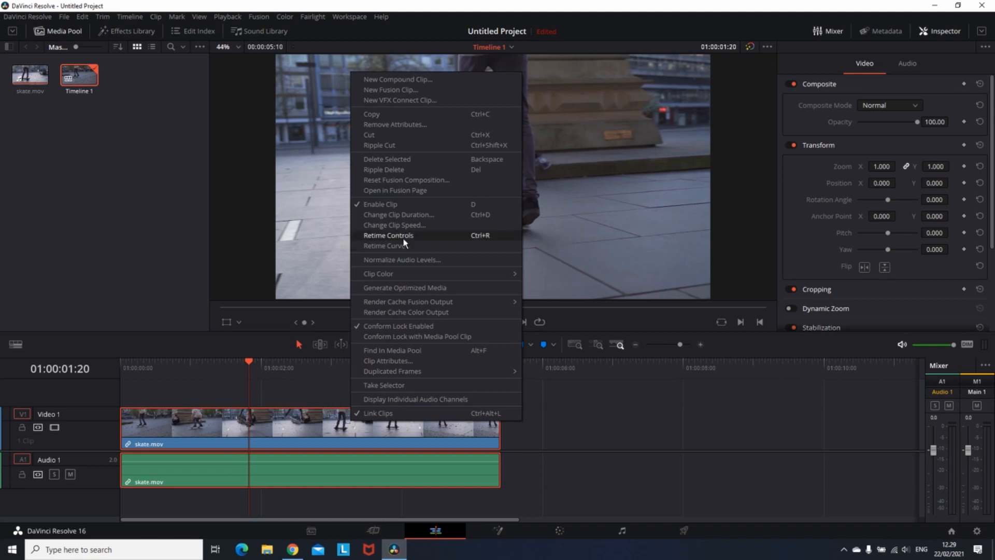
left_click(388, 235)
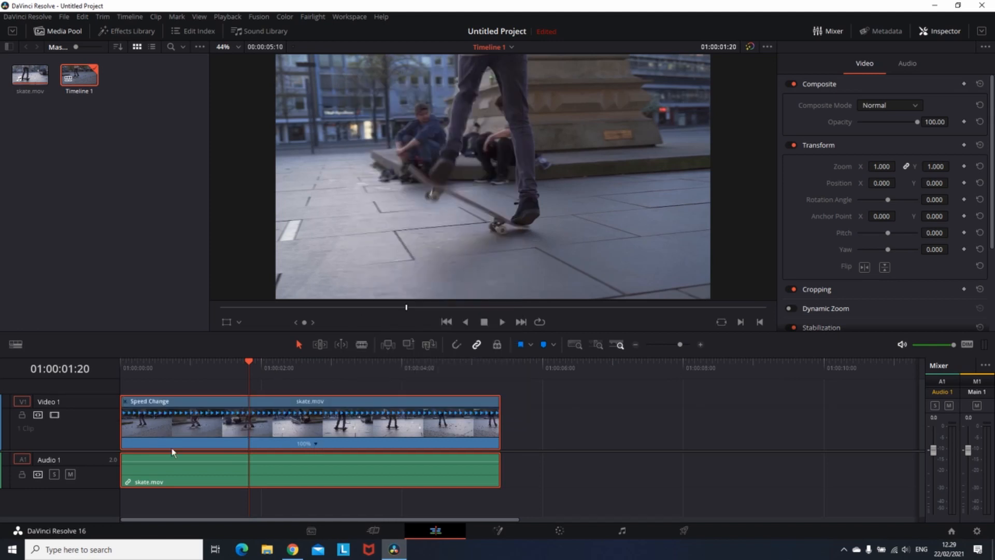
right_click(314, 445)
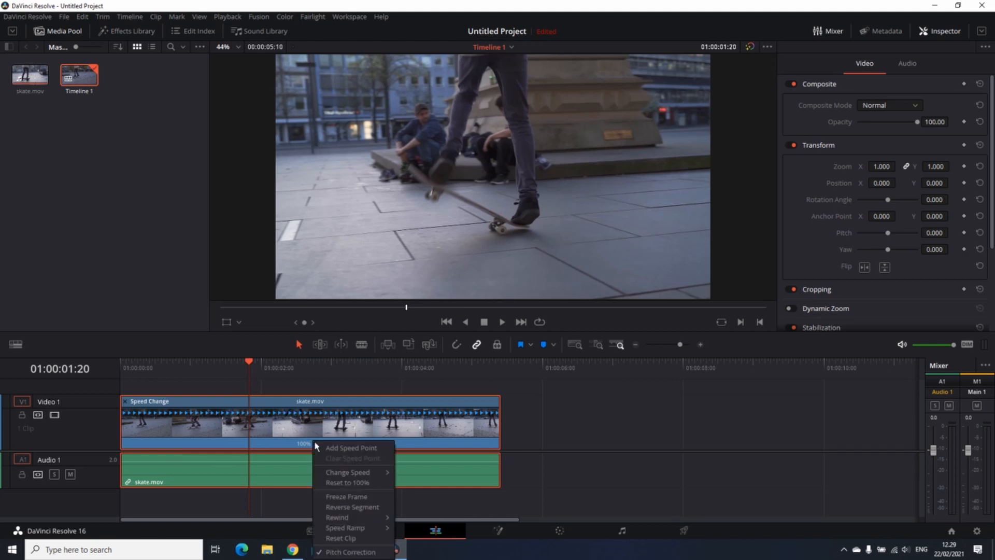
left_click(351, 447)
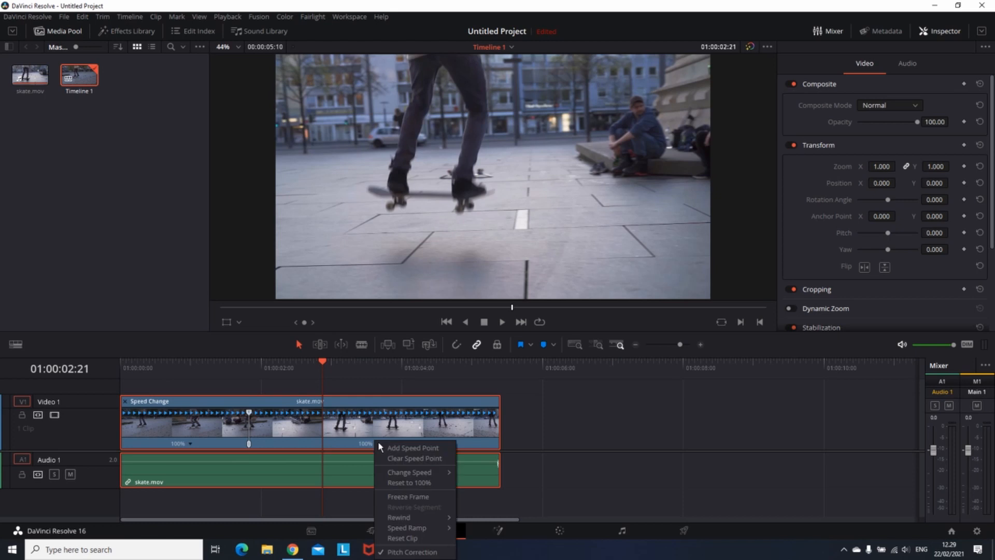
left_click(411, 448)
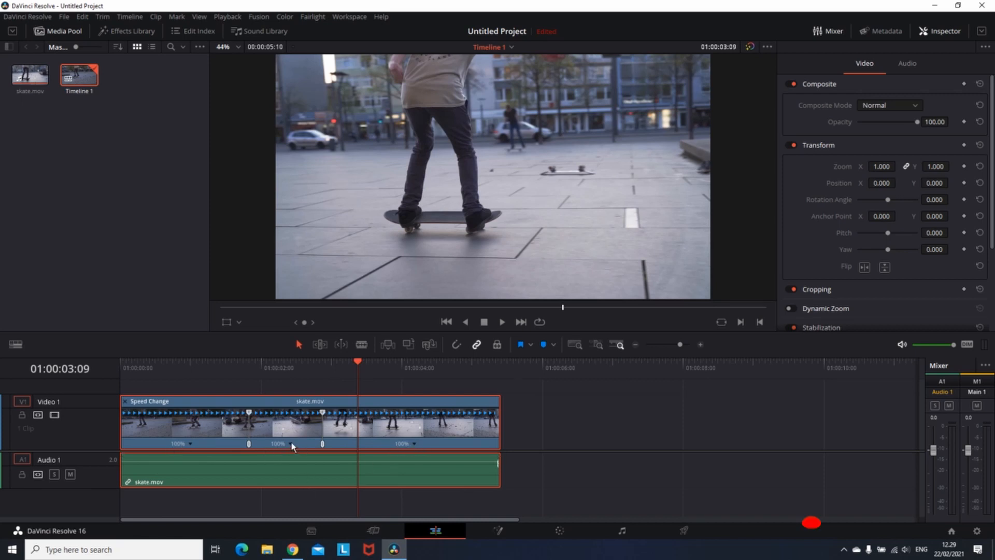
Set the first and last sections of skate.mov to 110% speed via Change Speed
right_click(293, 444)
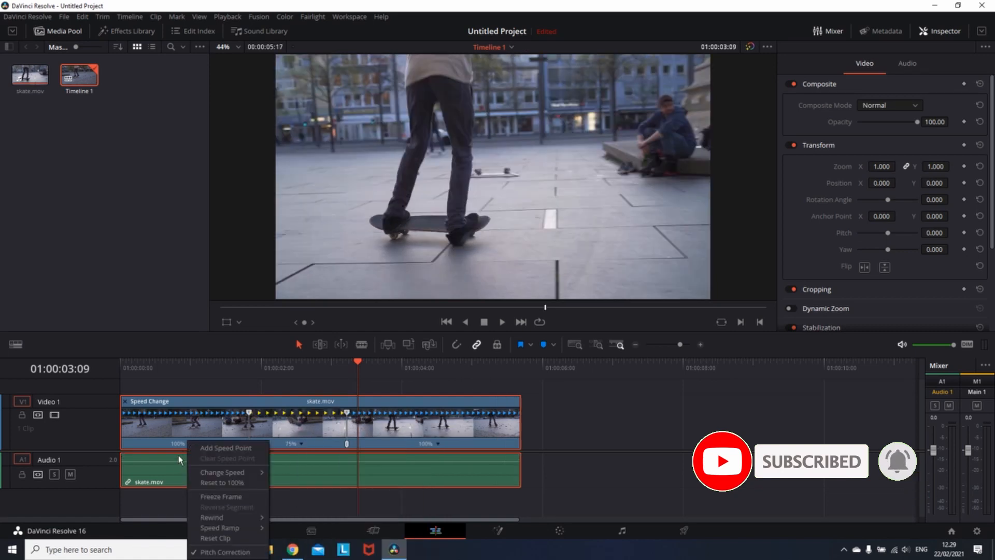
mouse_move(222, 471)
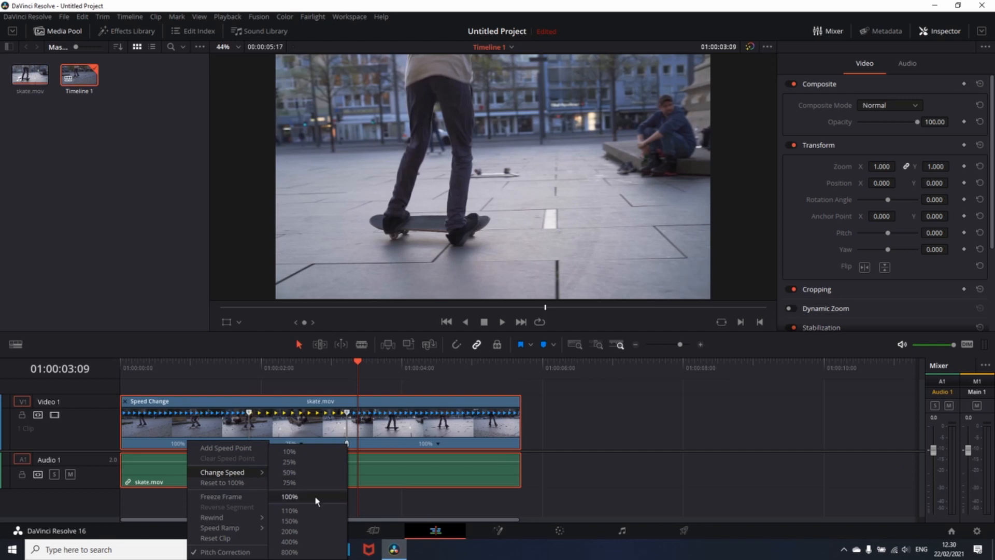
mouse_move(304, 510)
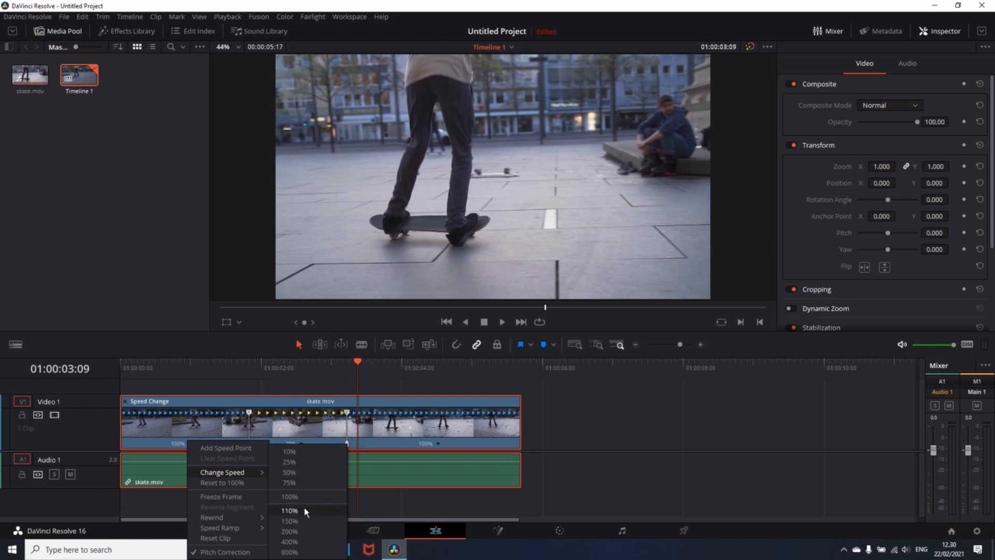
left_click(289, 510)
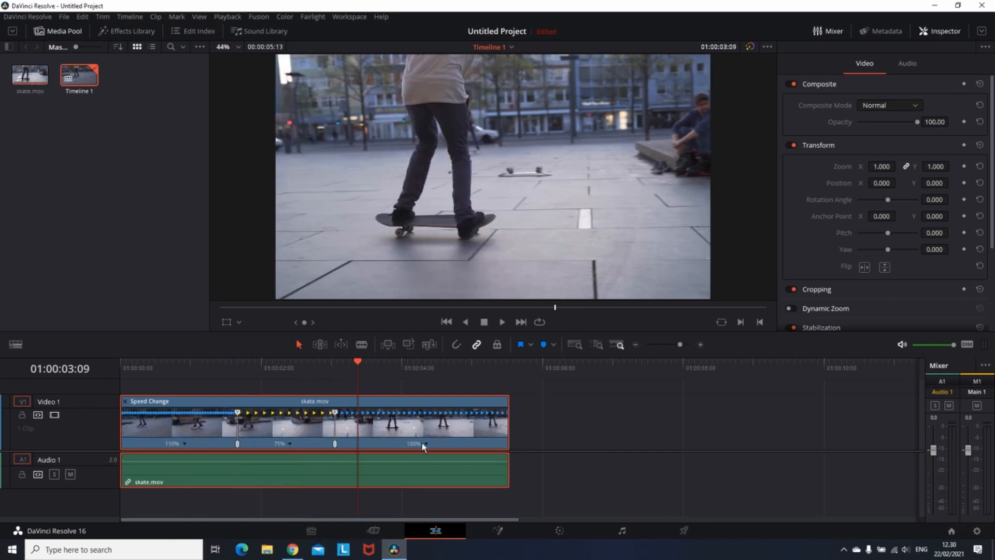
right_click(422, 444)
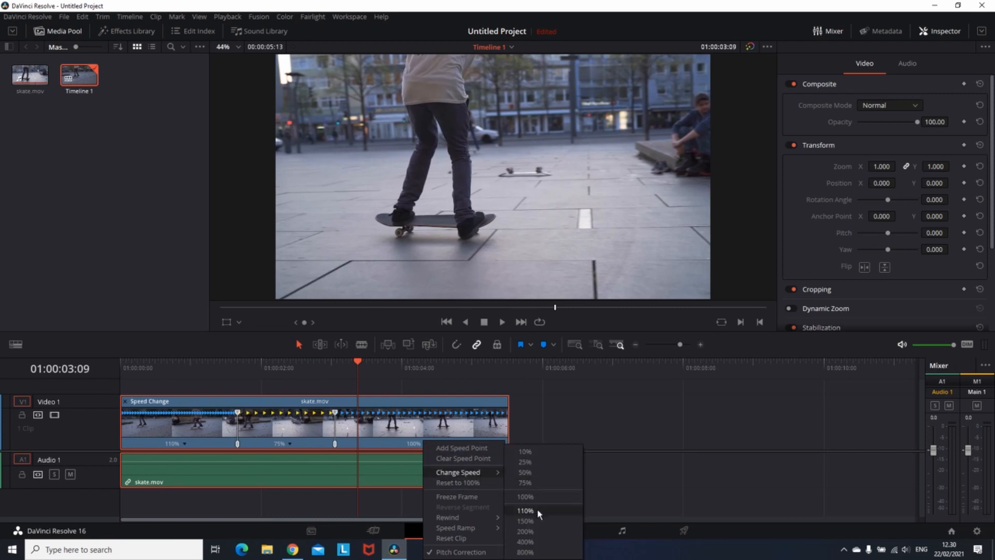
left_click(524, 510)
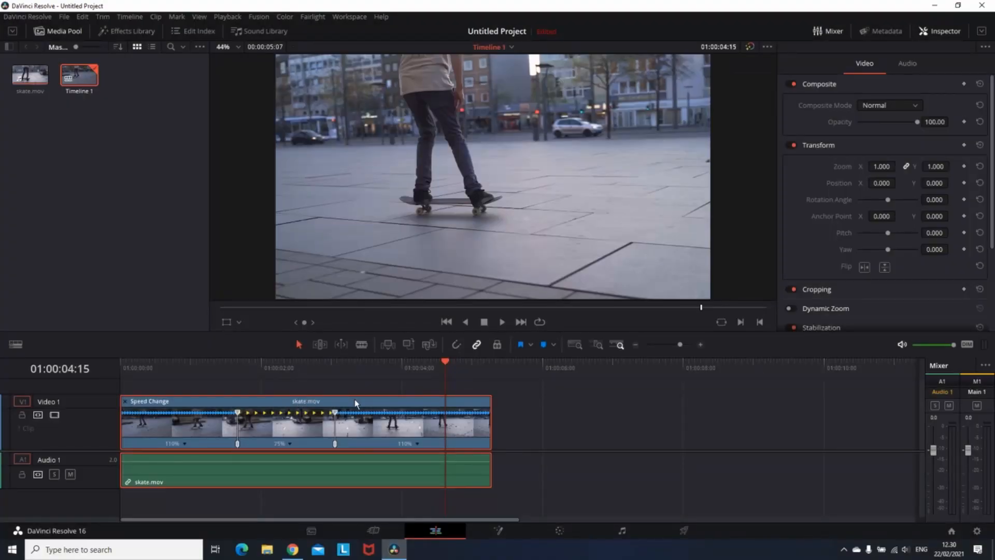
Open the Retime Curve graph for skate.mov from the clip's context menu
right_click(355, 403)
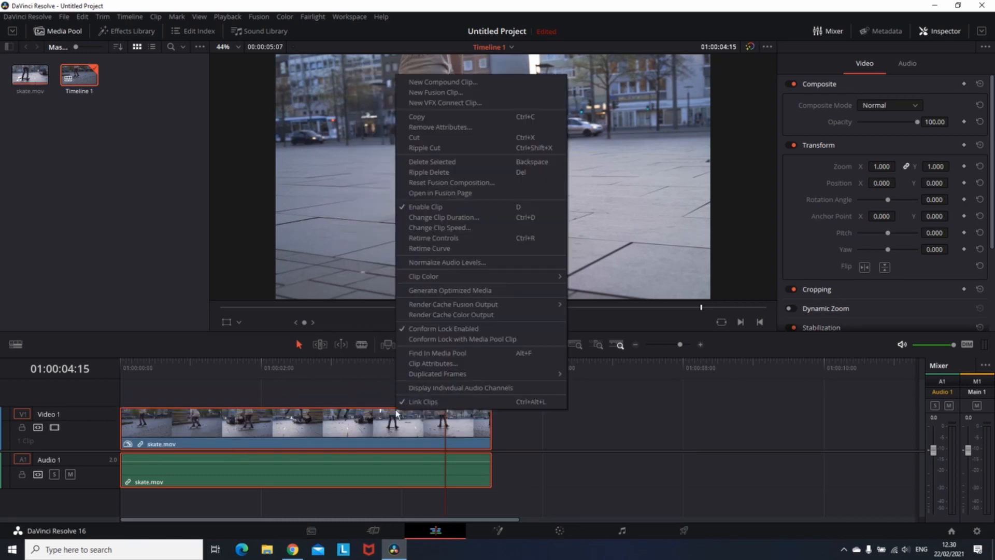
mouse_move(430, 248)
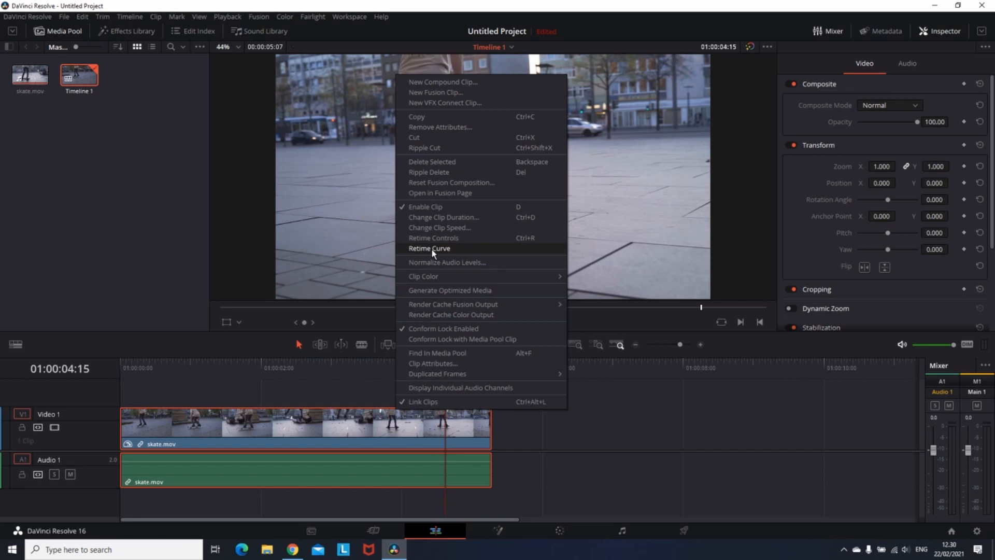
left_click(429, 248)
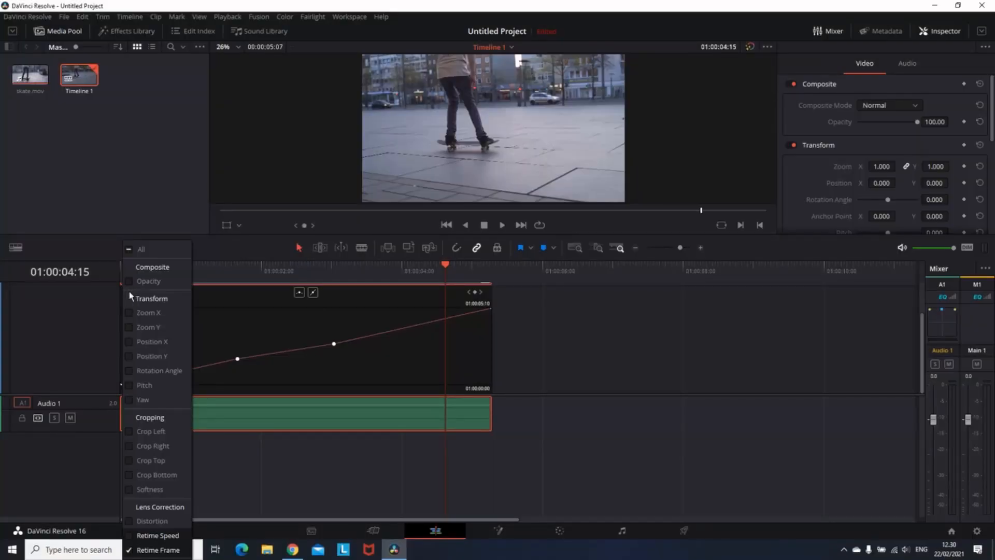
mouse_move(133, 552)
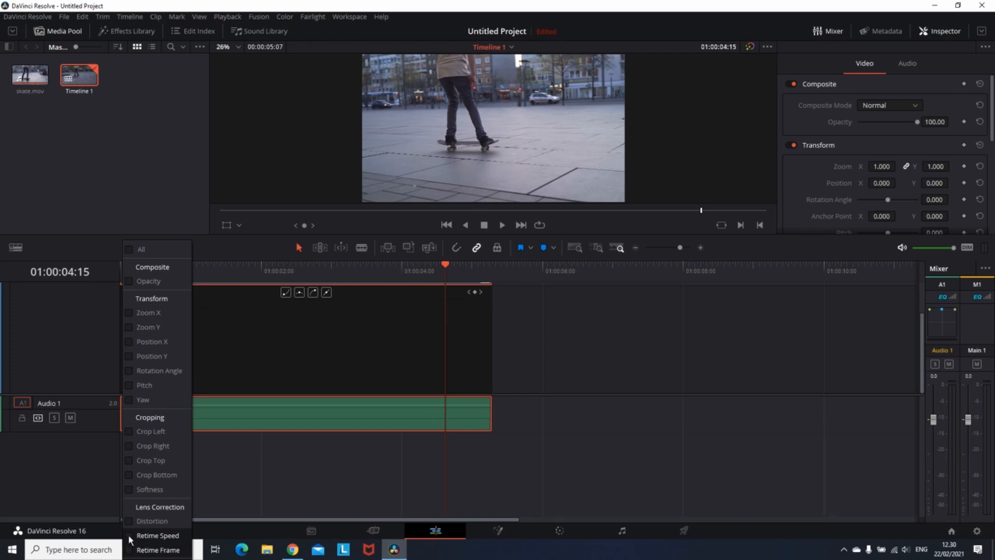
Show the Retime Speed curve in the clip's curve dropdown
left_click(158, 535)
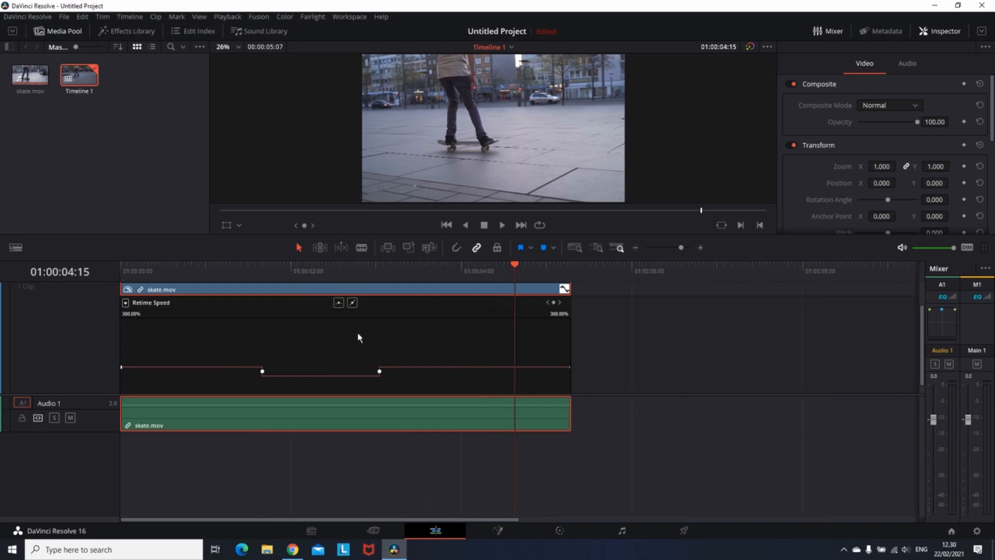
mouse_move(306, 341)
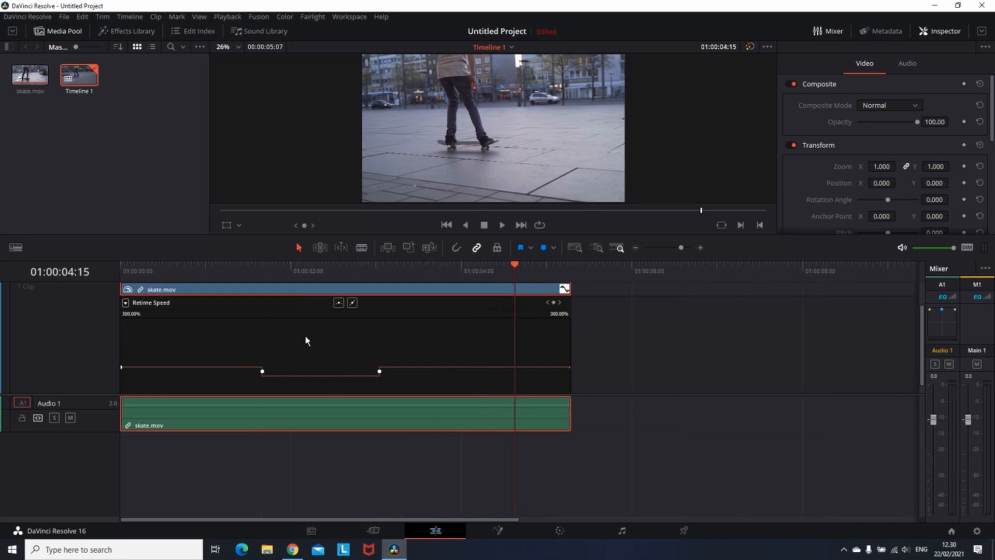
mouse_move(285, 366)
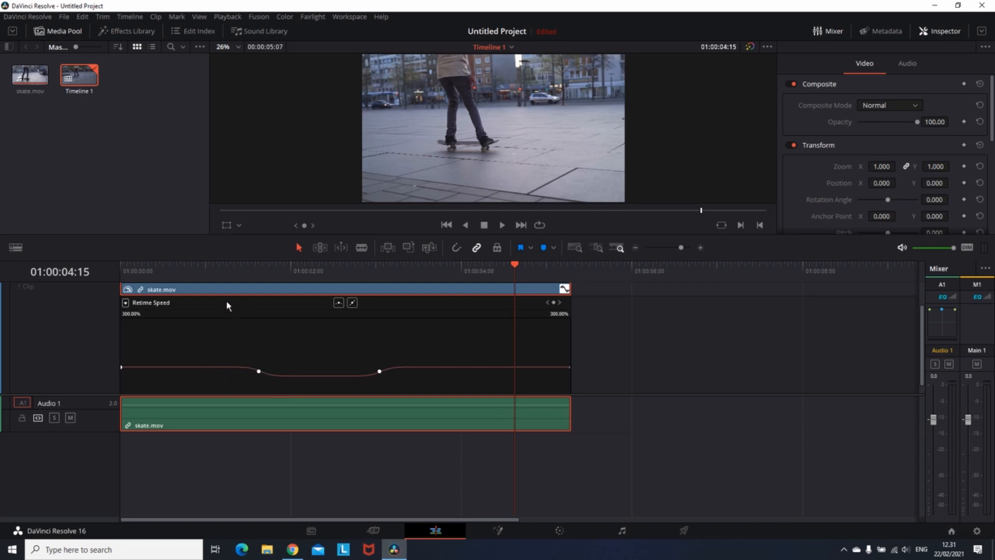
Play skate.mov in the viewer to preview the smoothed ramps, then stop
left_click(500, 224)
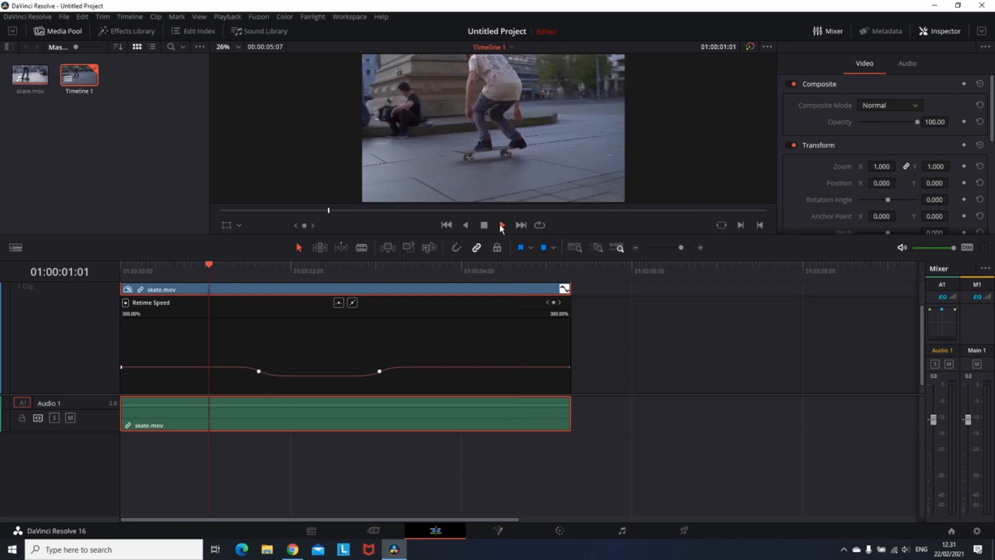
left_click(500, 224)
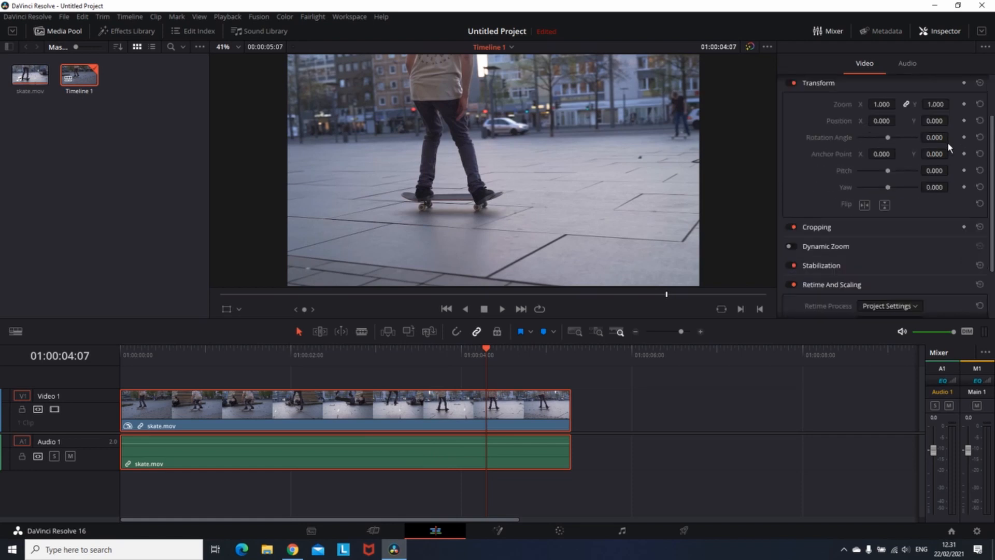
Set skate.mov's Retime Process to Optical Flow in the Inspector's video properties
left_click(884, 31)
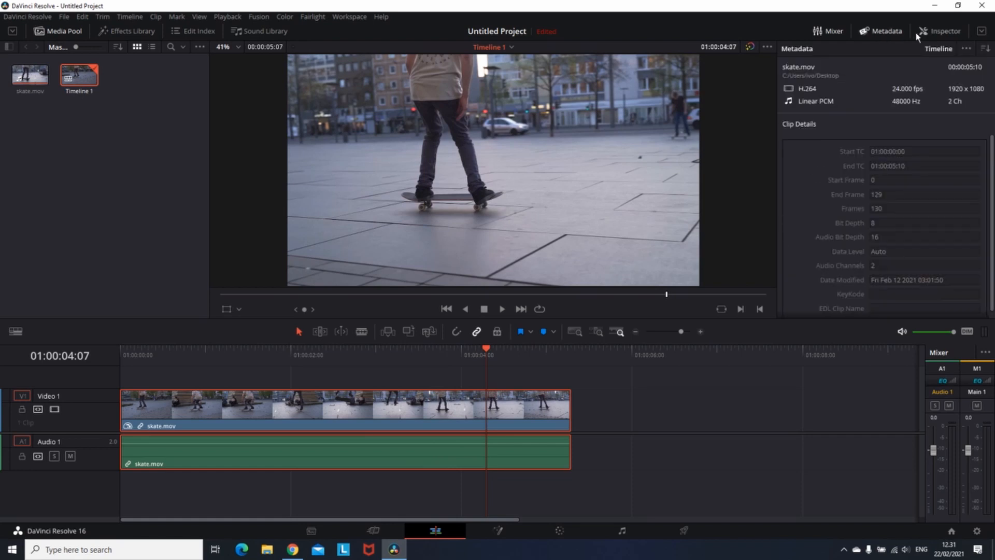
mouse_move(930, 92)
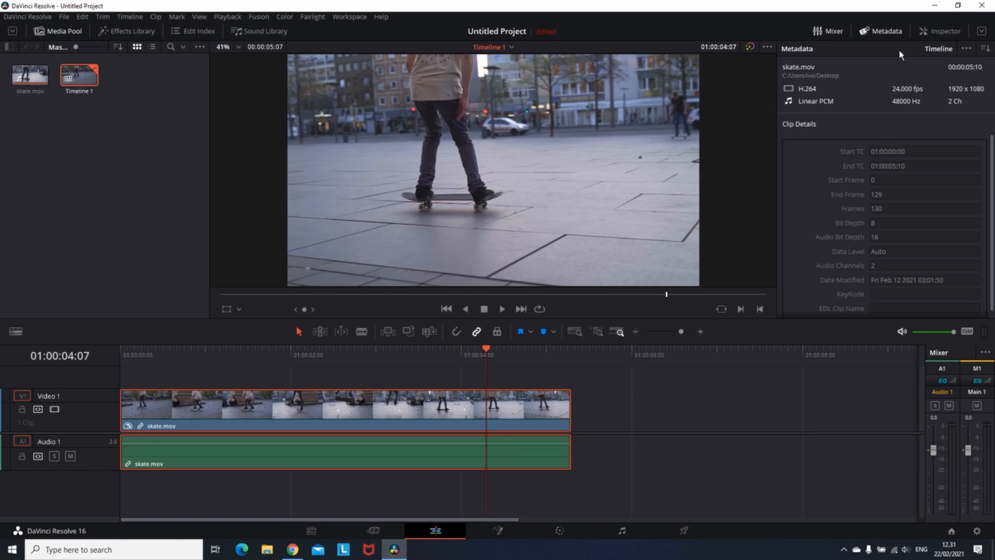
left_click(943, 30)
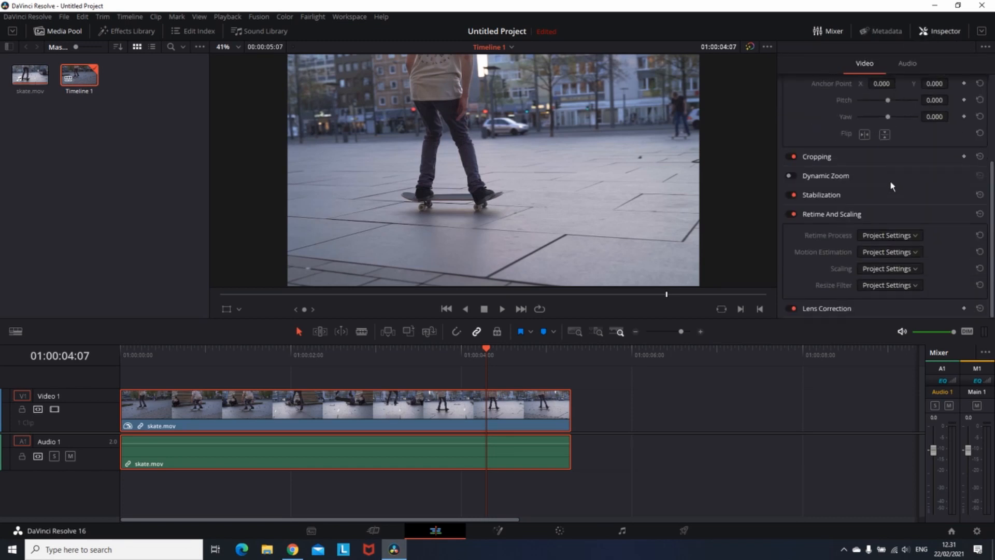
left_click(888, 236)
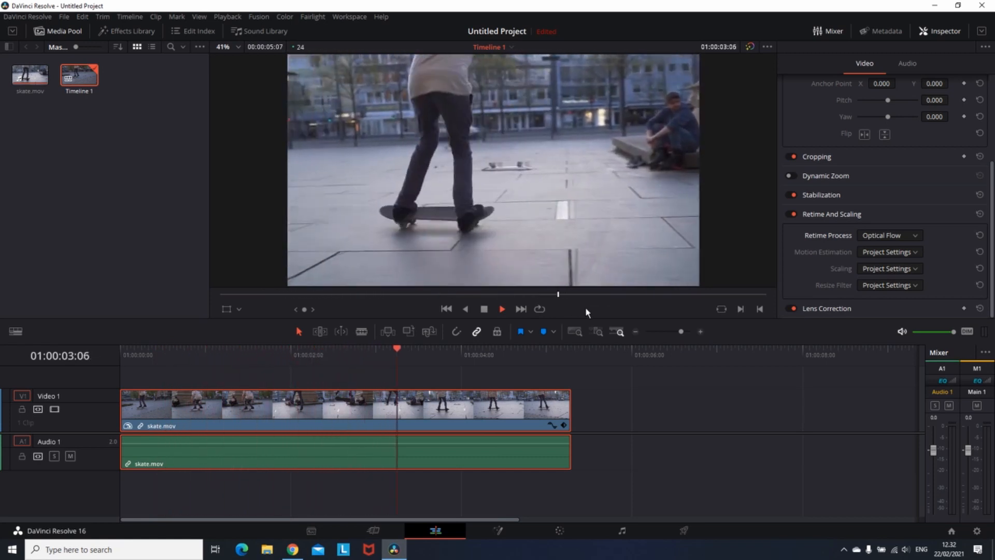
Play the clip to preview the Optical Flow result, then stop
left_click(501, 309)
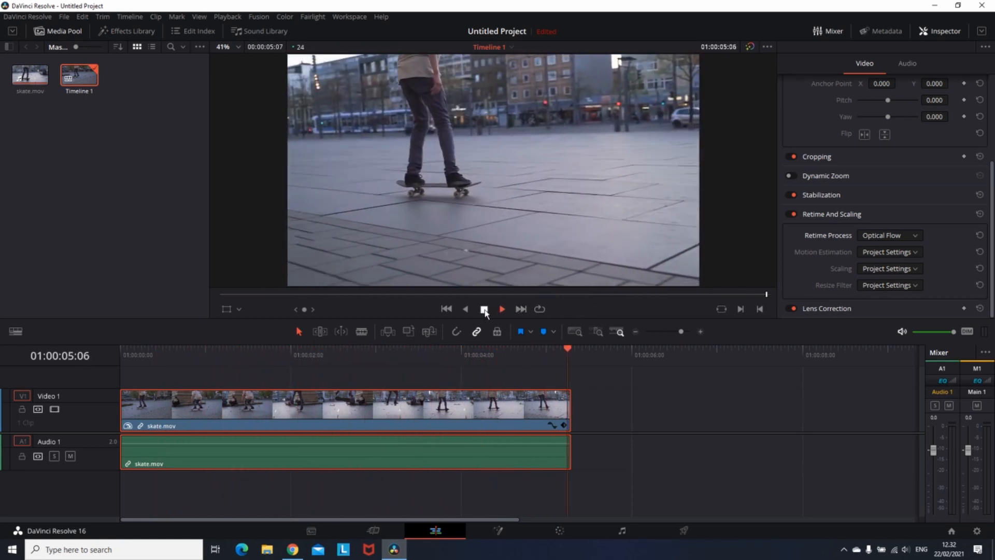
left_click(483, 309)
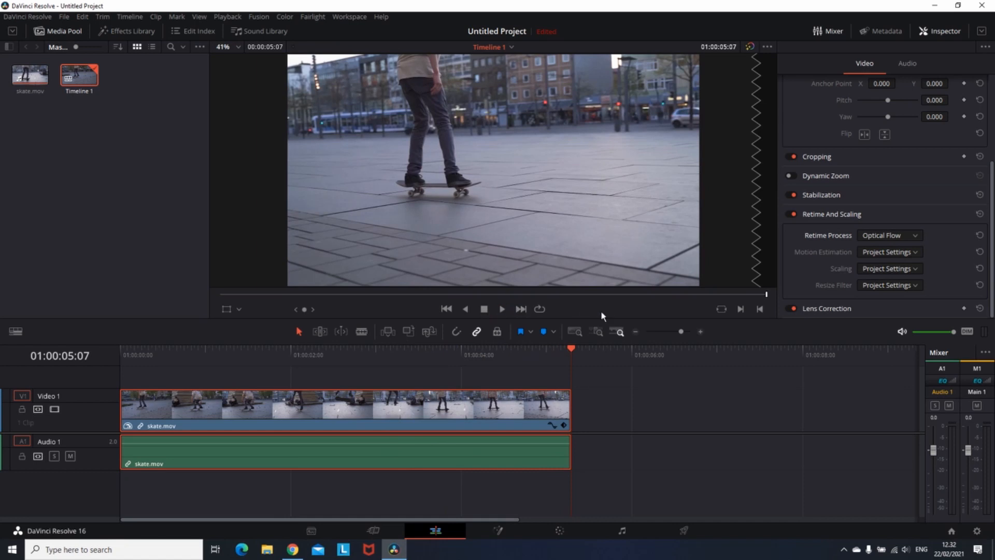